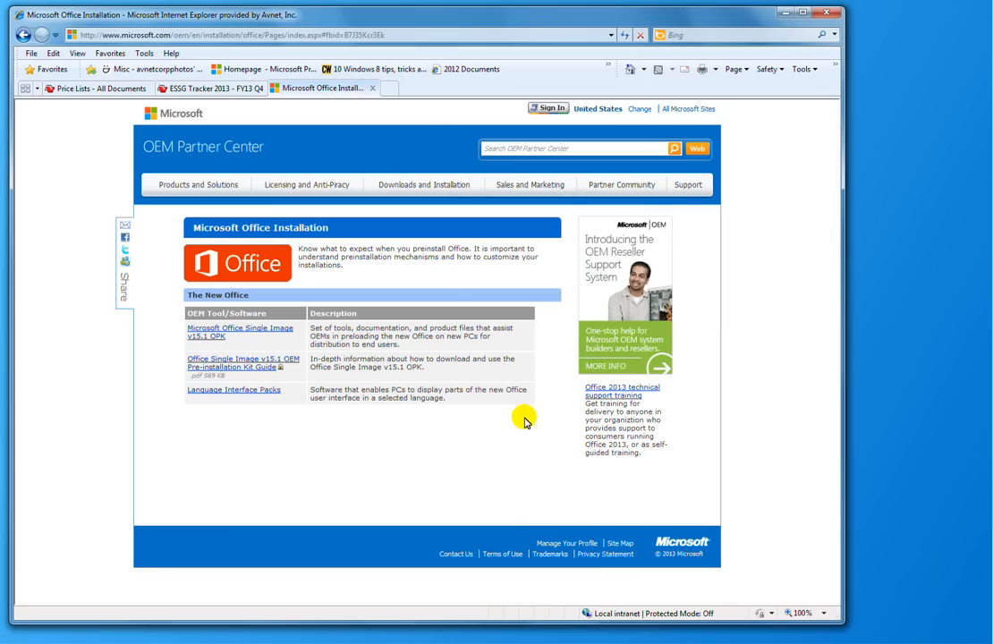
{"action": "mouse_move", "coordinate": [519, 373]}
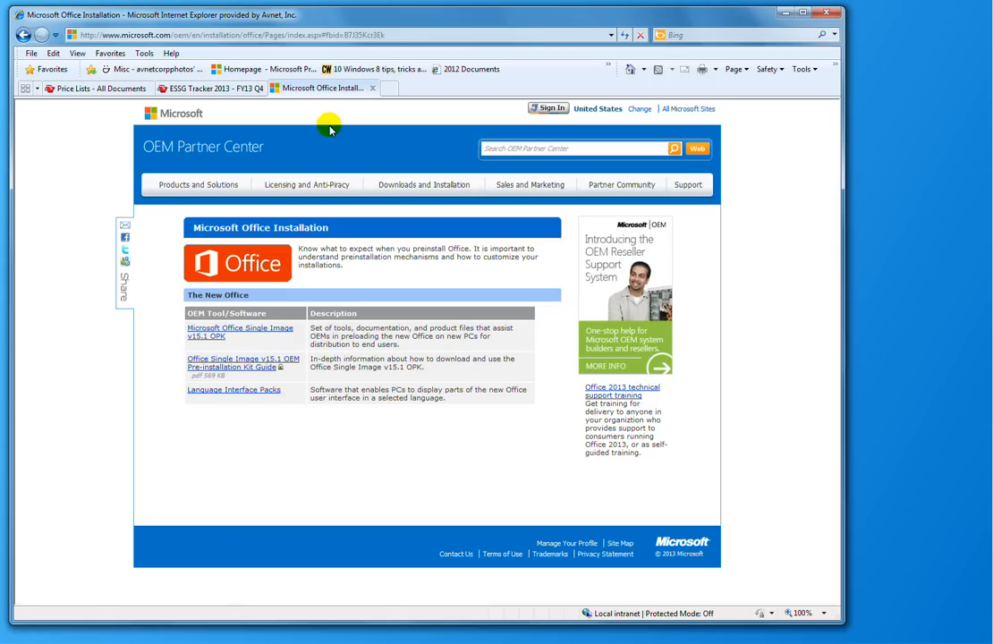
Review the Office Single Image v15.1 OPK page and open Windows Explorer
{"action": "left_click", "coordinate": [306, 184]}
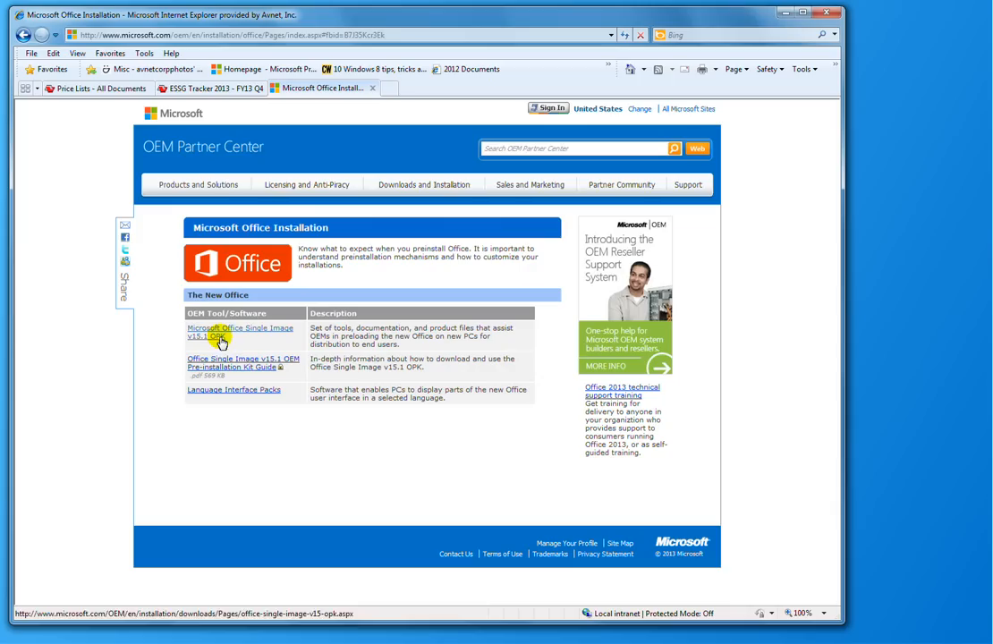
{"action": "mouse_move", "coordinate": [240, 333]}
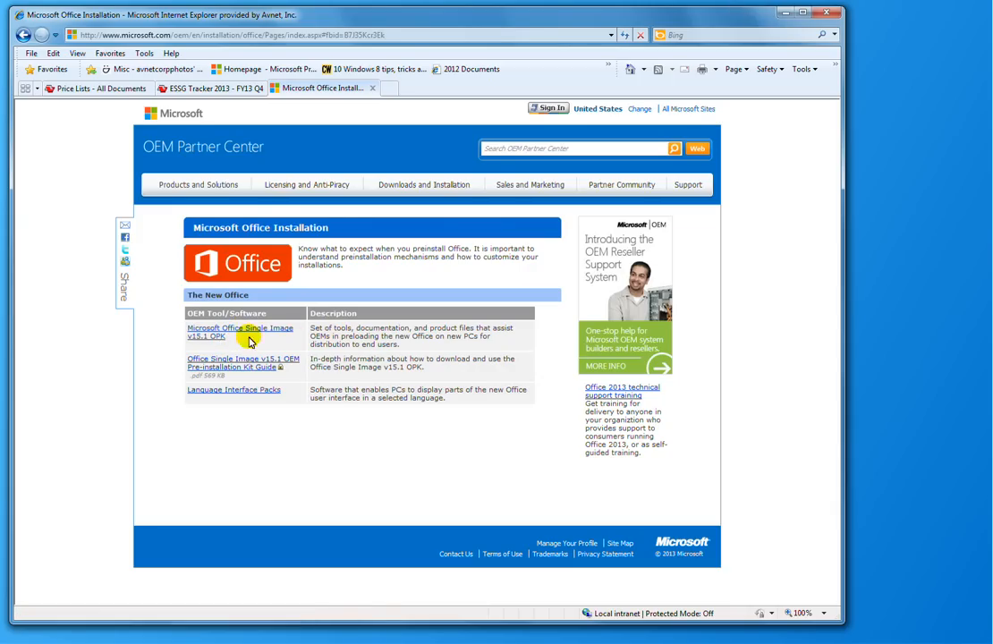
{"action": "mouse_move", "coordinate": [243, 367]}
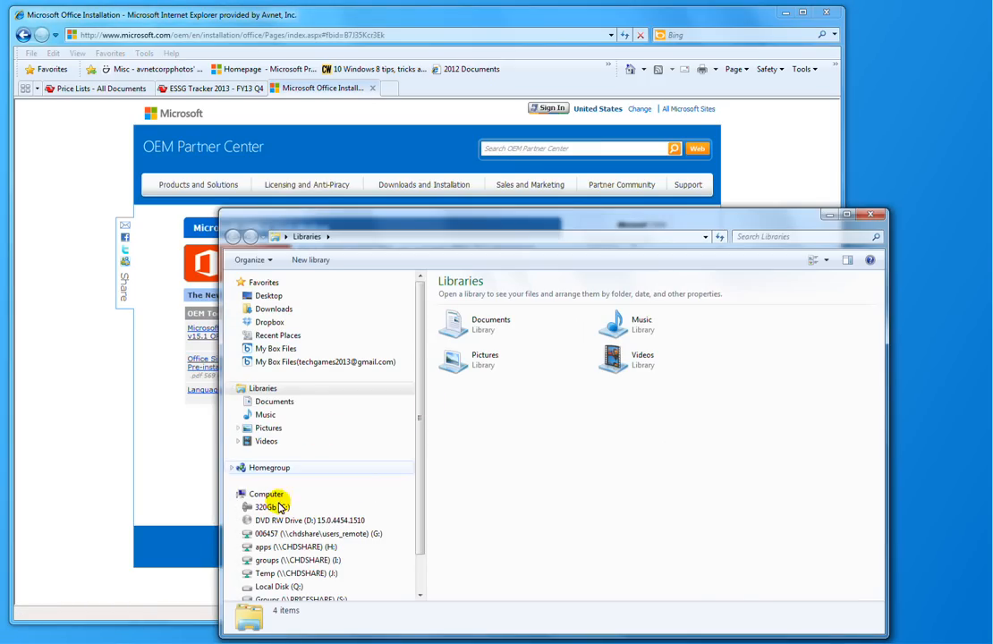
Show the DVD RW Drive (D:) contents: docs, office15, oobe and setup scripts
{"action": "left_click", "coordinate": [309, 520]}
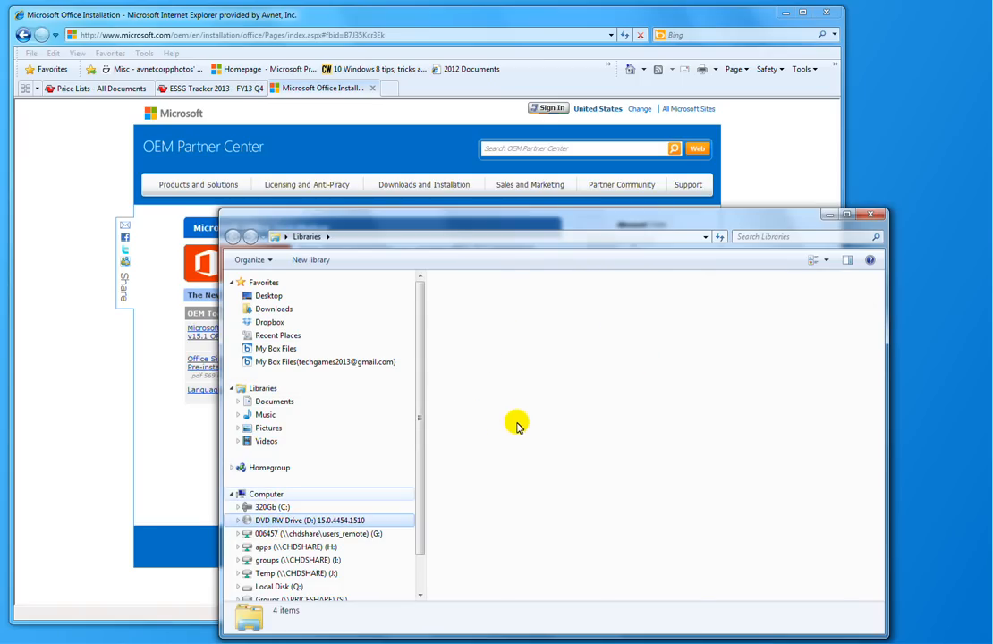
{"action": "left_click", "coordinate": [310, 520]}
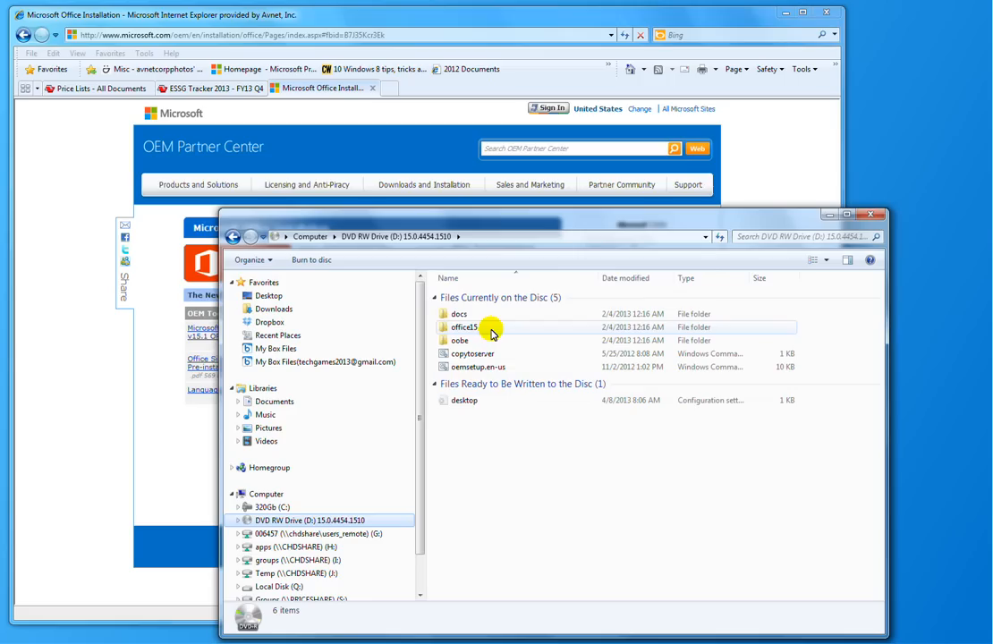
{"action": "left_click", "coordinate": [459, 340]}
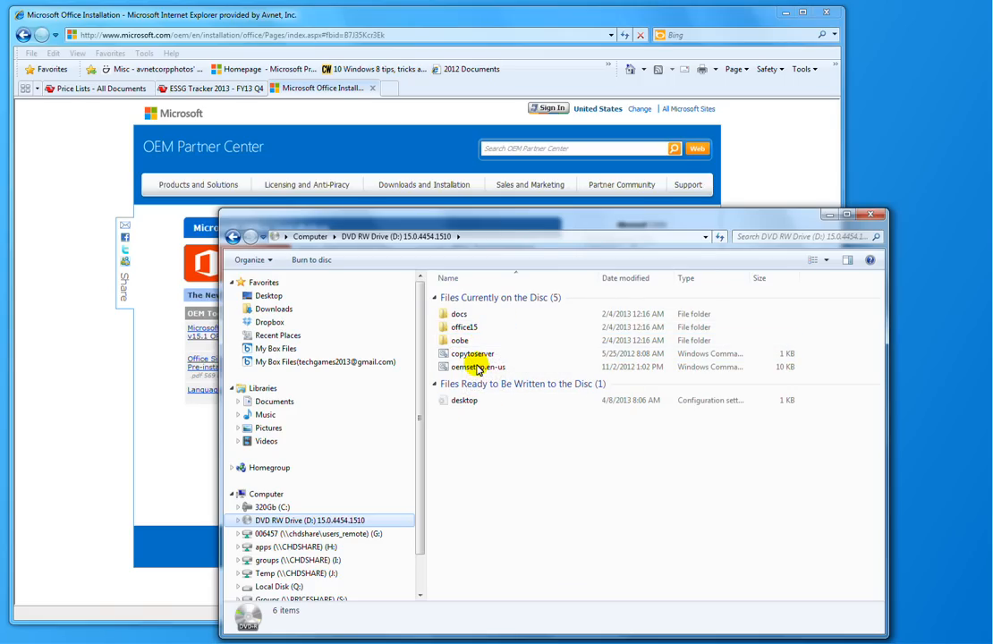
{"action": "mouse_move", "coordinate": [477, 367]}
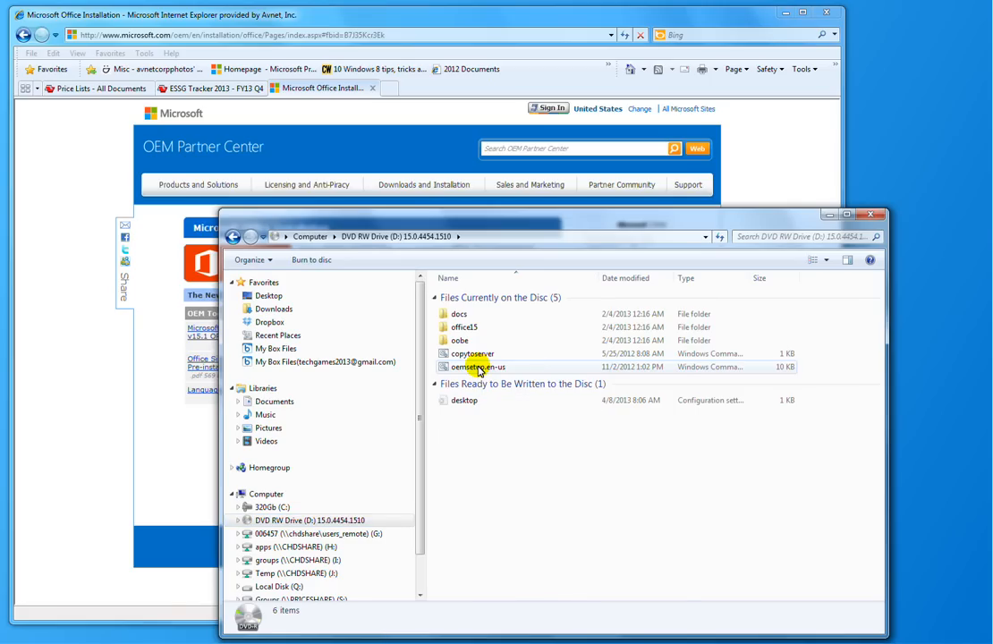
Run oemsetup.en-us as administrator, approving the User Account Control prompt
{"action": "right_click", "coordinate": [479, 367]}
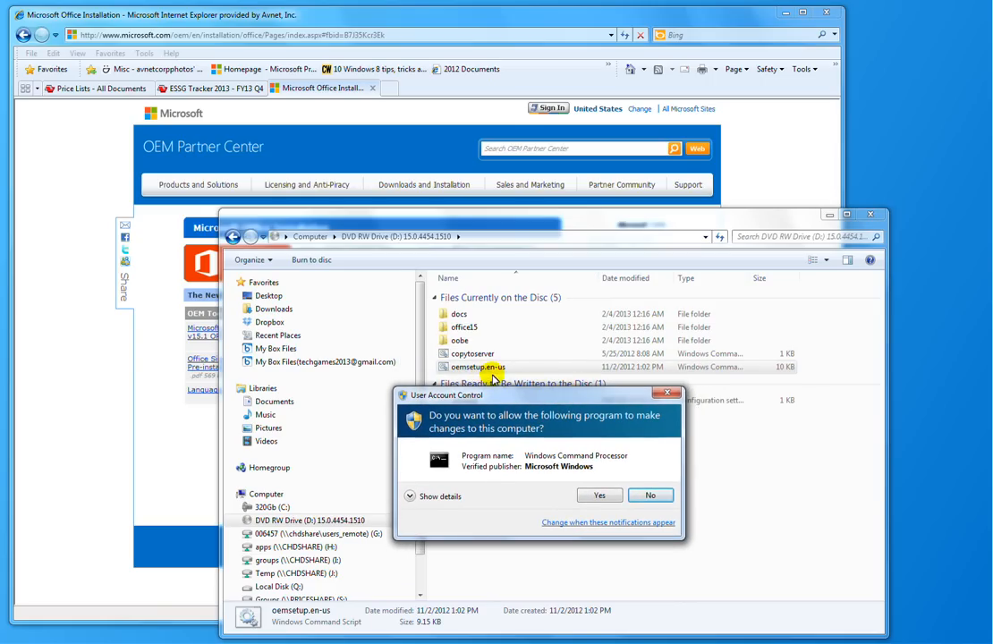
{"action": "mouse_move", "coordinate": [541, 410]}
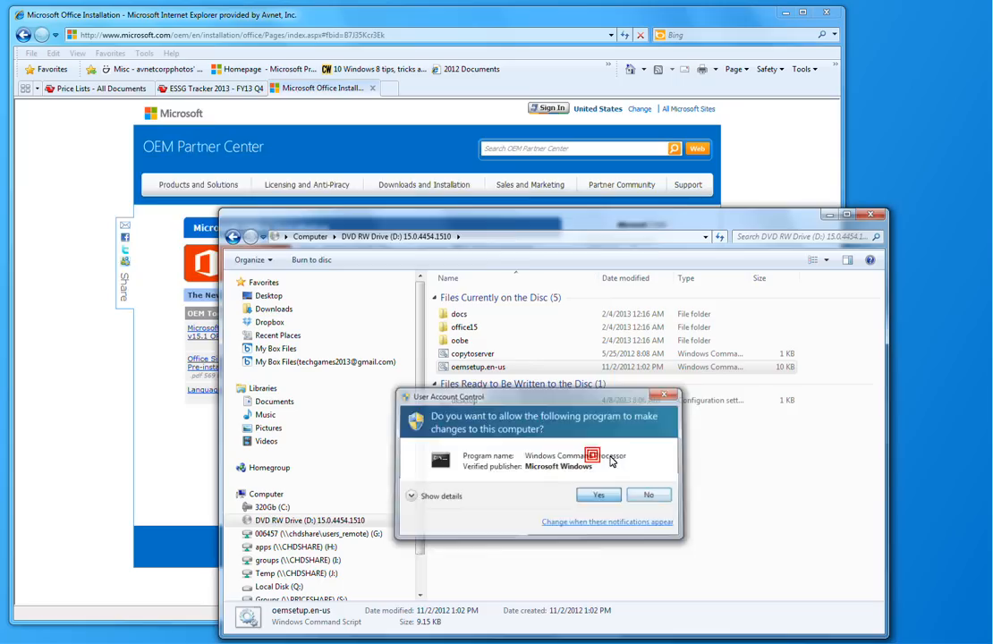
{"action": "left_click", "coordinate": [598, 494]}
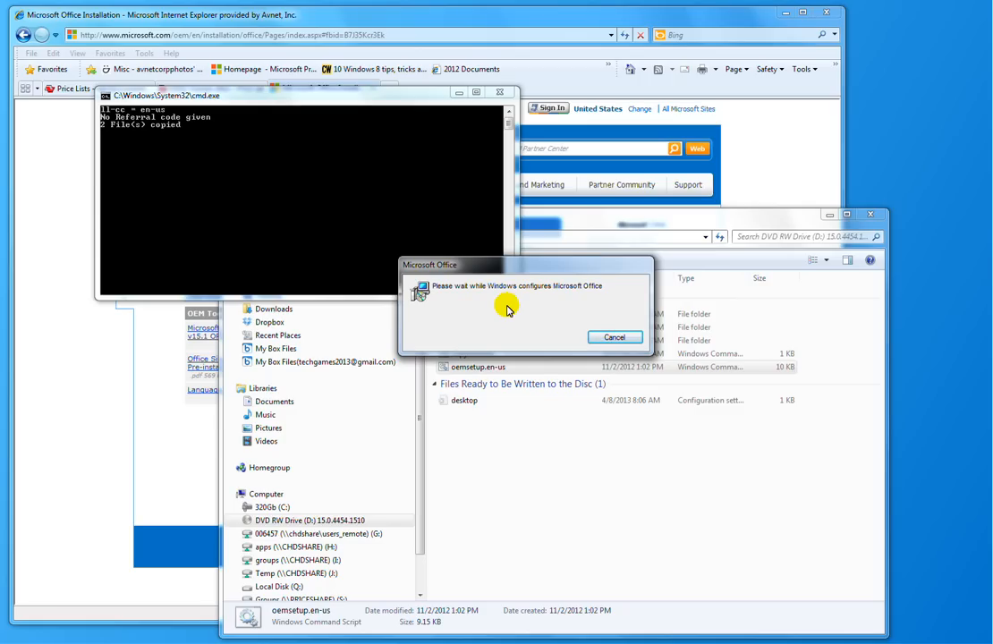
{"action": "mouse_move", "coordinate": [577, 329]}
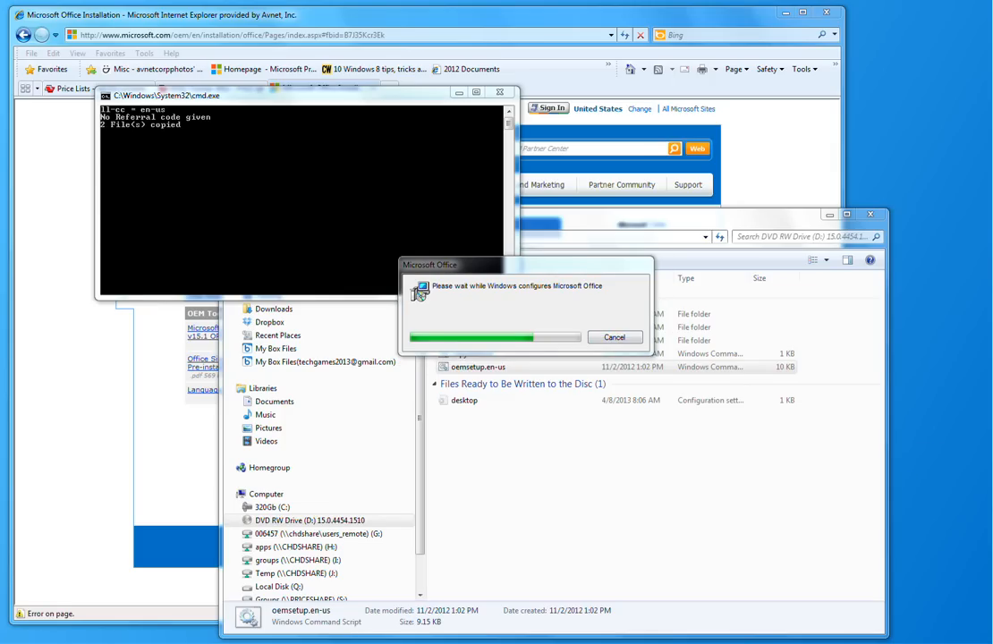
{"action": "mouse_move", "coordinate": [657, 474]}
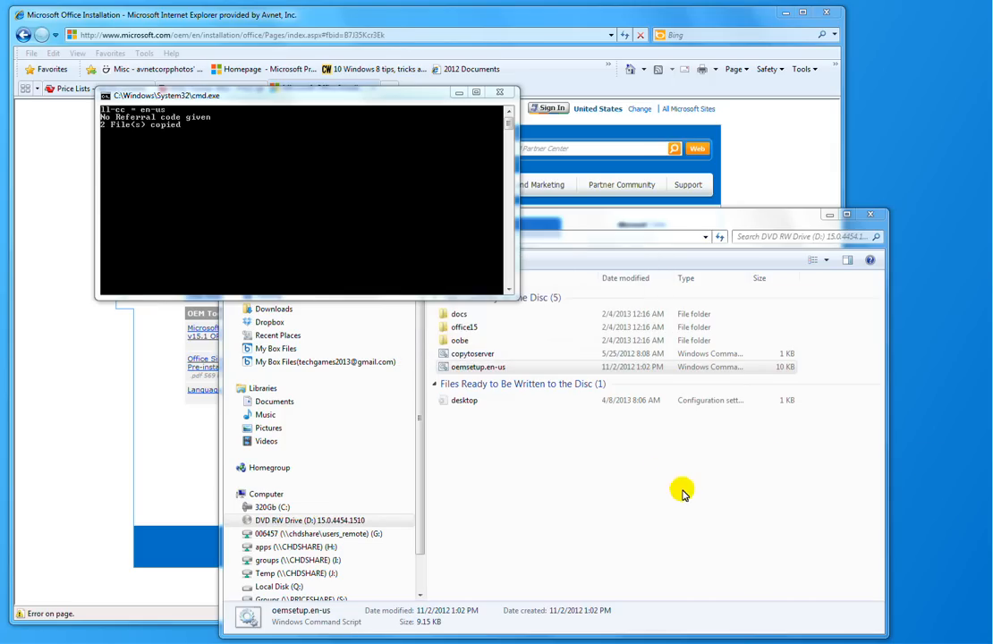
{"action": "mouse_move", "coordinate": [675, 475]}
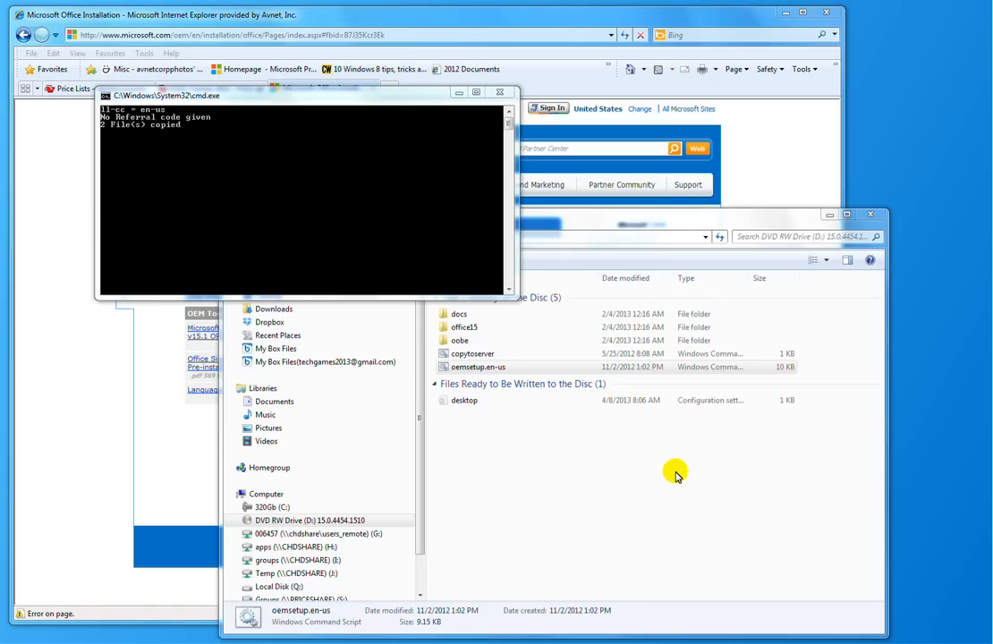
{"action": "mouse_move", "coordinate": [702, 488]}
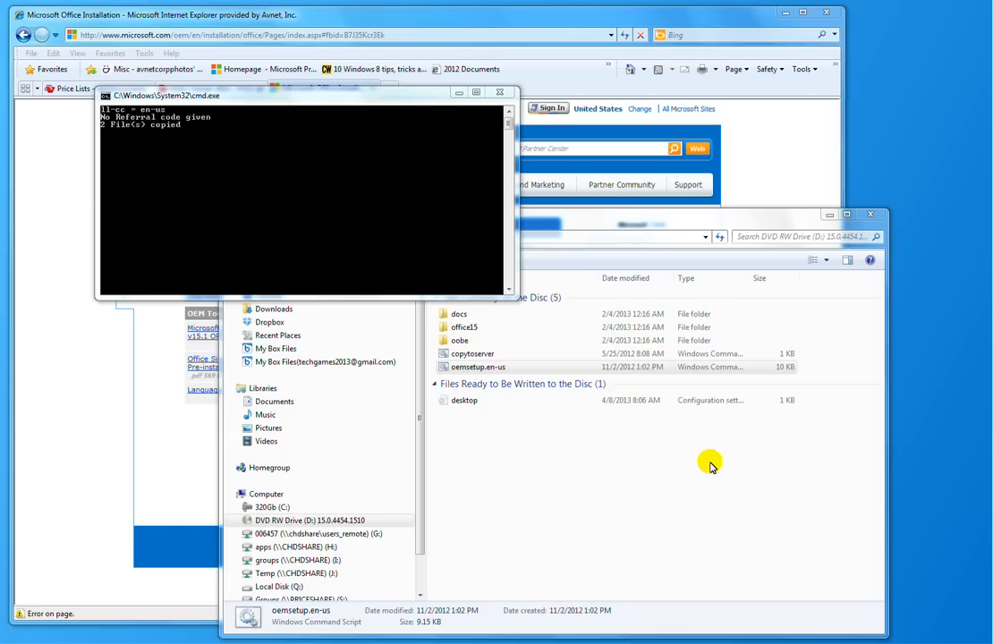
{"action": "mouse_move", "coordinate": [711, 440]}
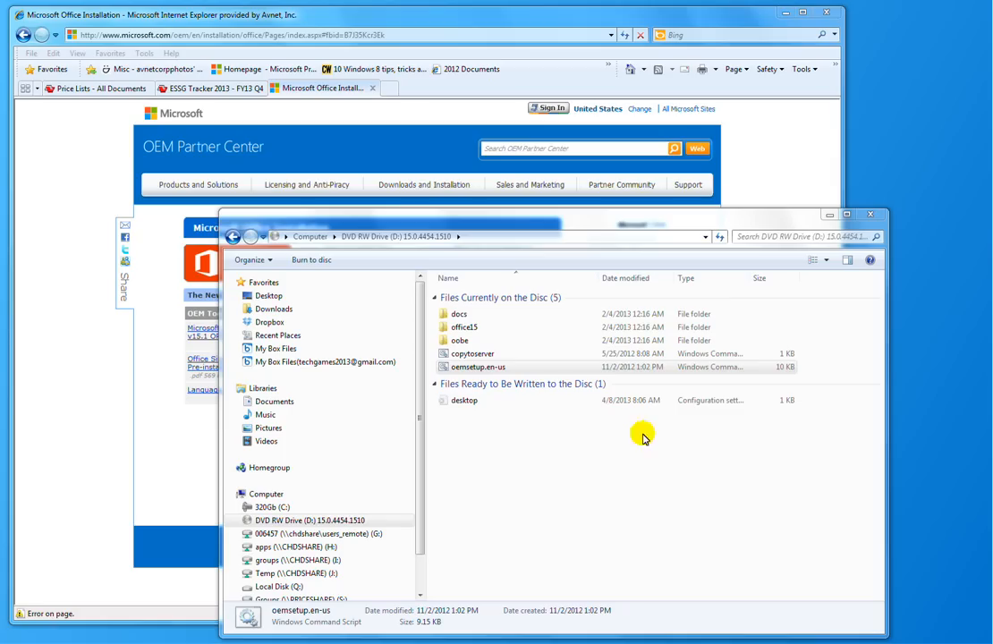
{"action": "mouse_move", "coordinate": [653, 398]}
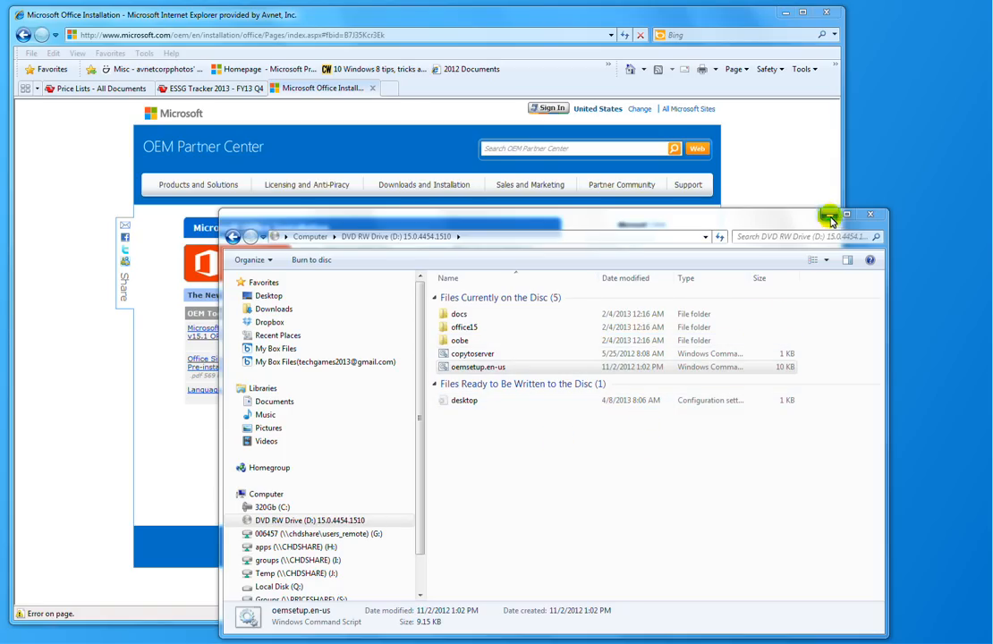
{"action": "mouse_move", "coordinate": [827, 214]}
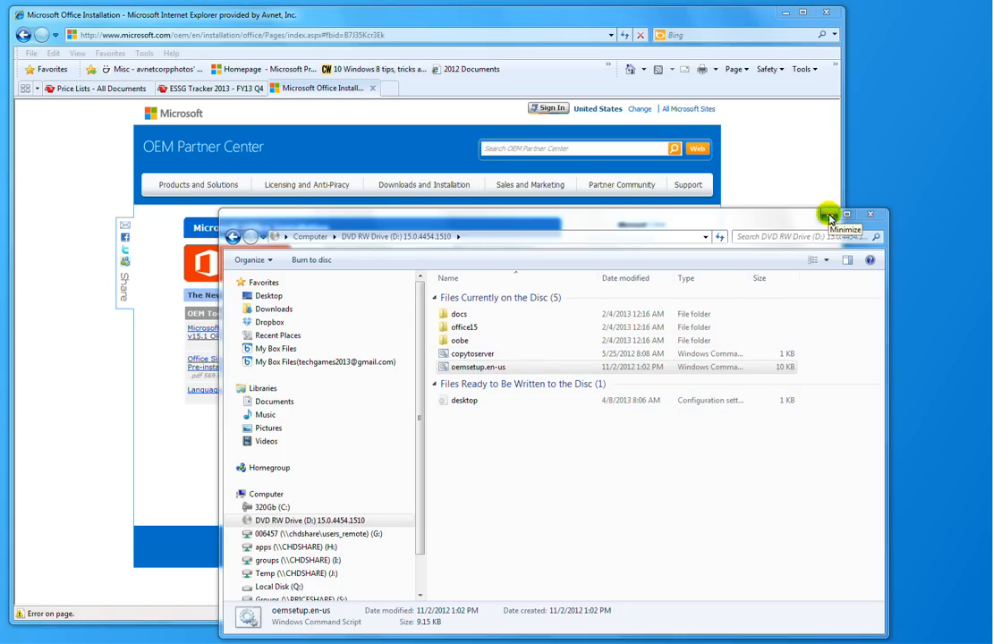
After Office finishes configuring, minimize Windows Explorer to reveal the desktop
{"action": "left_click", "coordinate": [826, 215]}
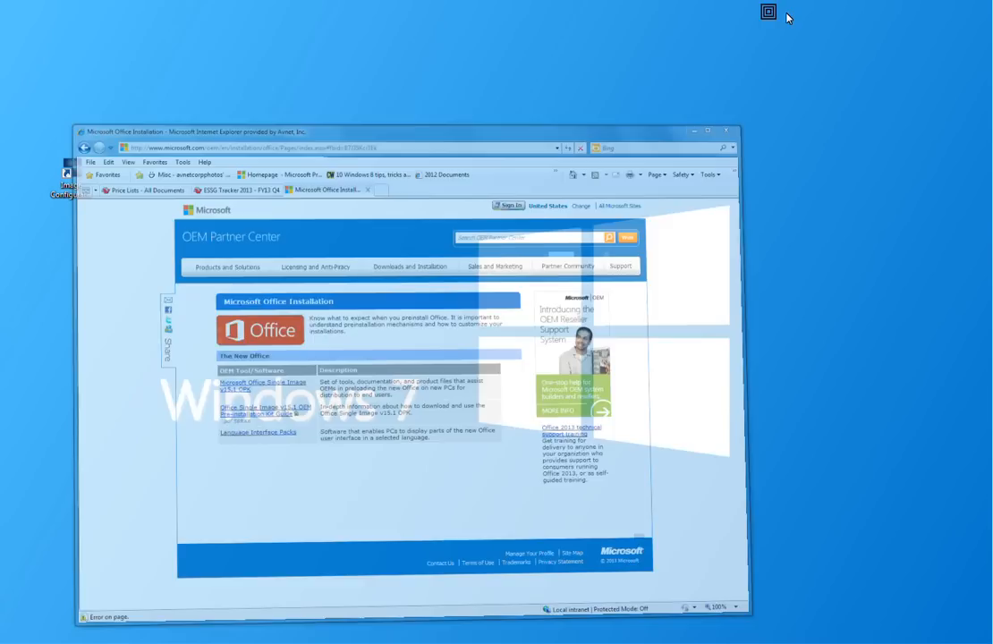
Minimize Internet Explorer and open the Start menu program list
{"action": "left_click", "coordinate": [721, 132]}
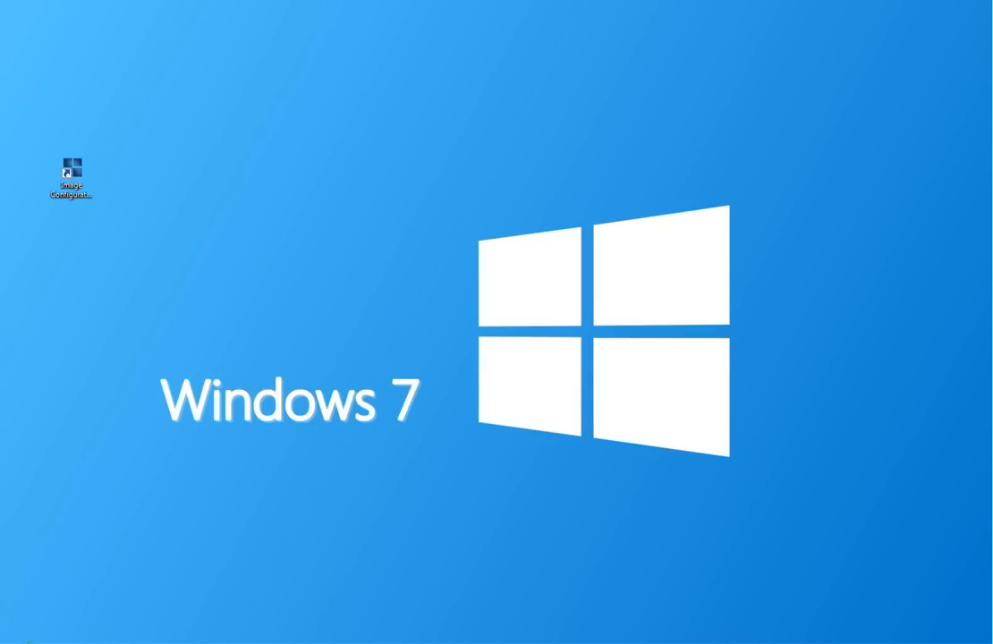
{"action": "left_click", "coordinate": [11, 637]}
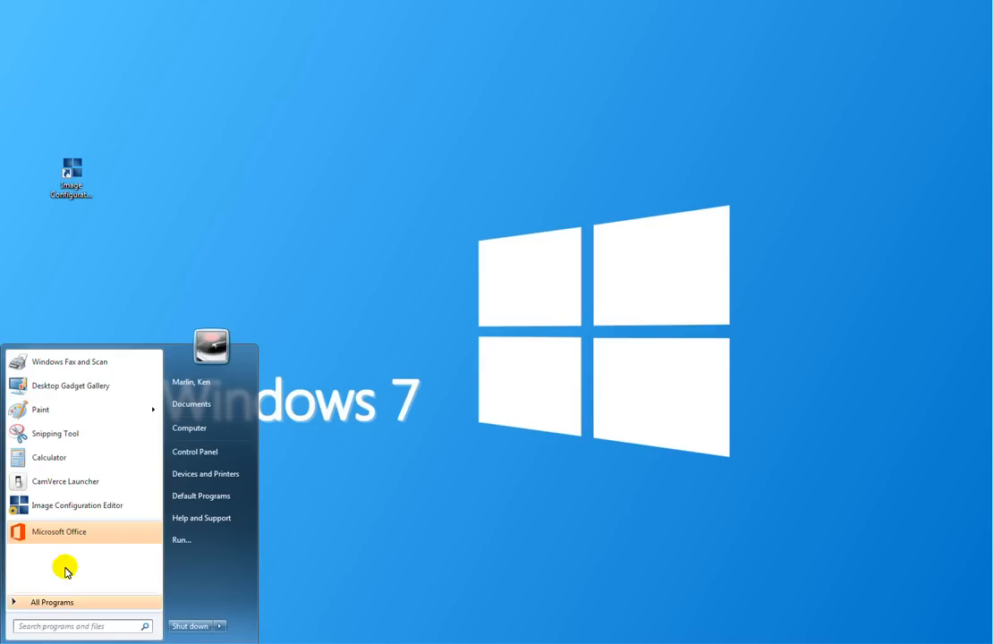
{"action": "mouse_move", "coordinate": [67, 538]}
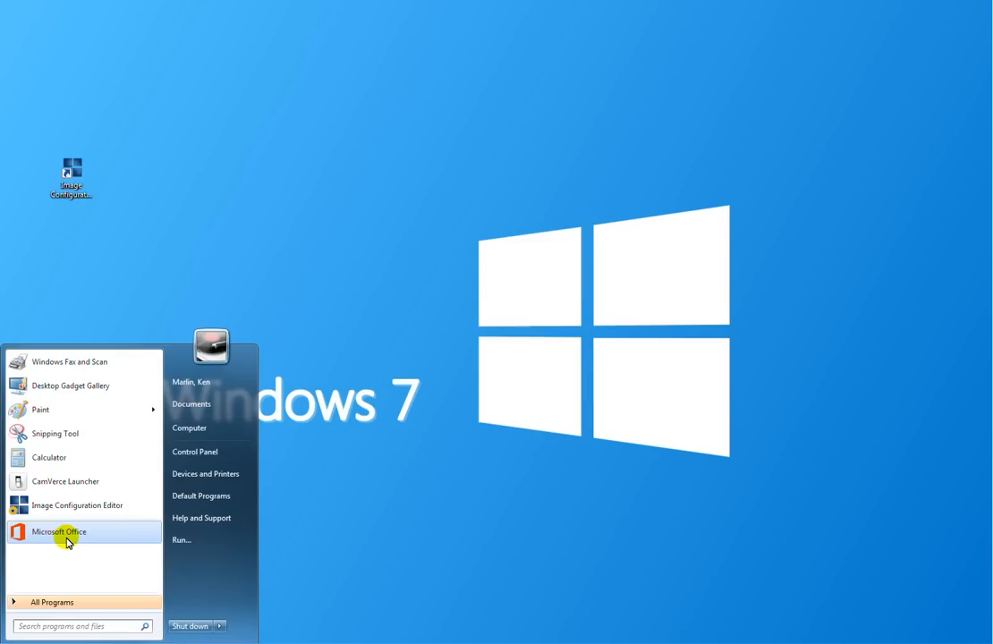
{"action": "mouse_move", "coordinate": [74, 542]}
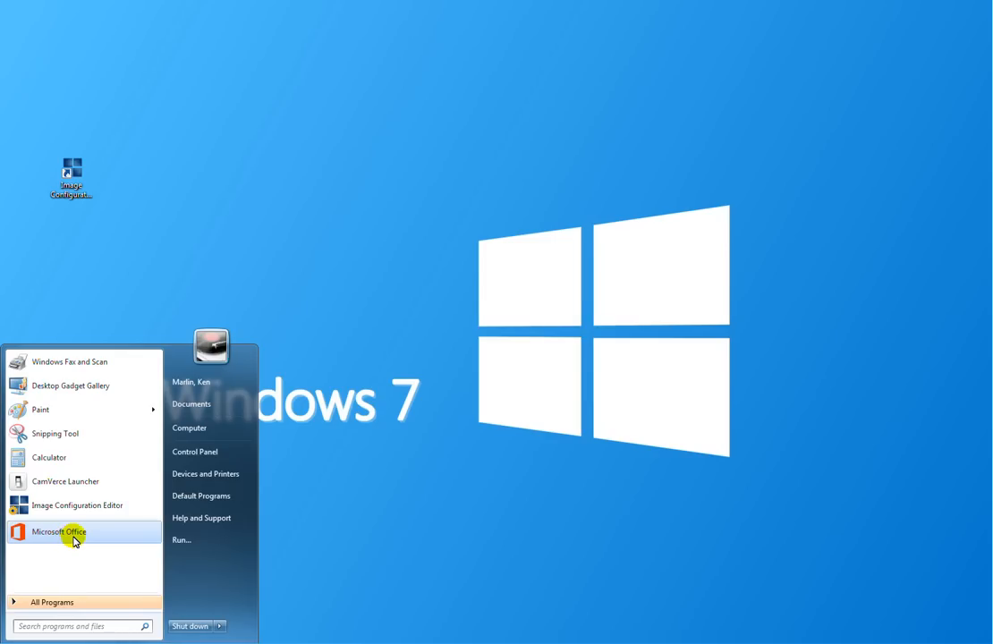
{"action": "mouse_move", "coordinate": [65, 561]}
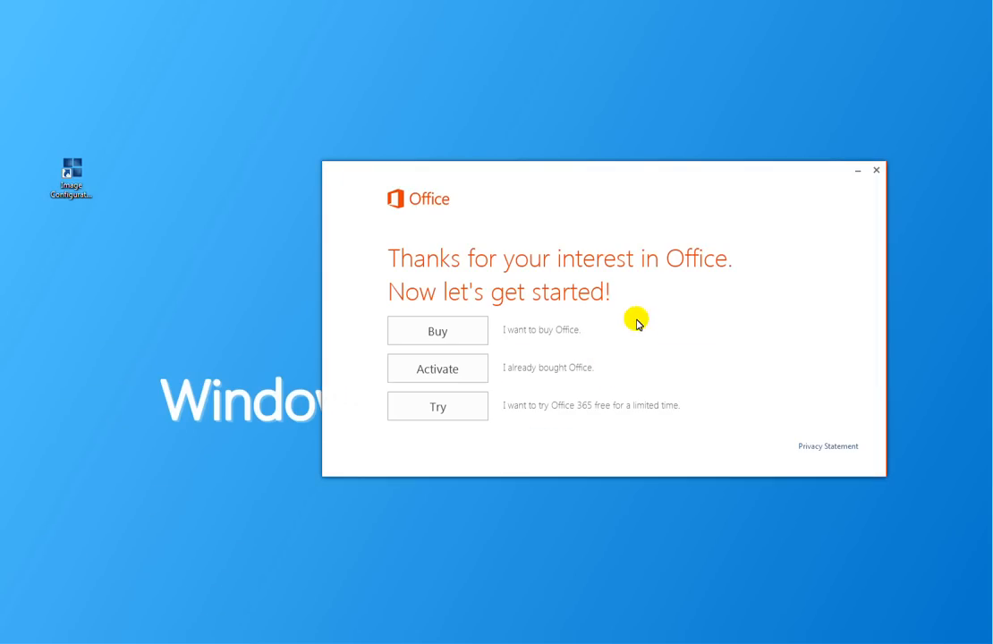
{"action": "mouse_move", "coordinate": [495, 353]}
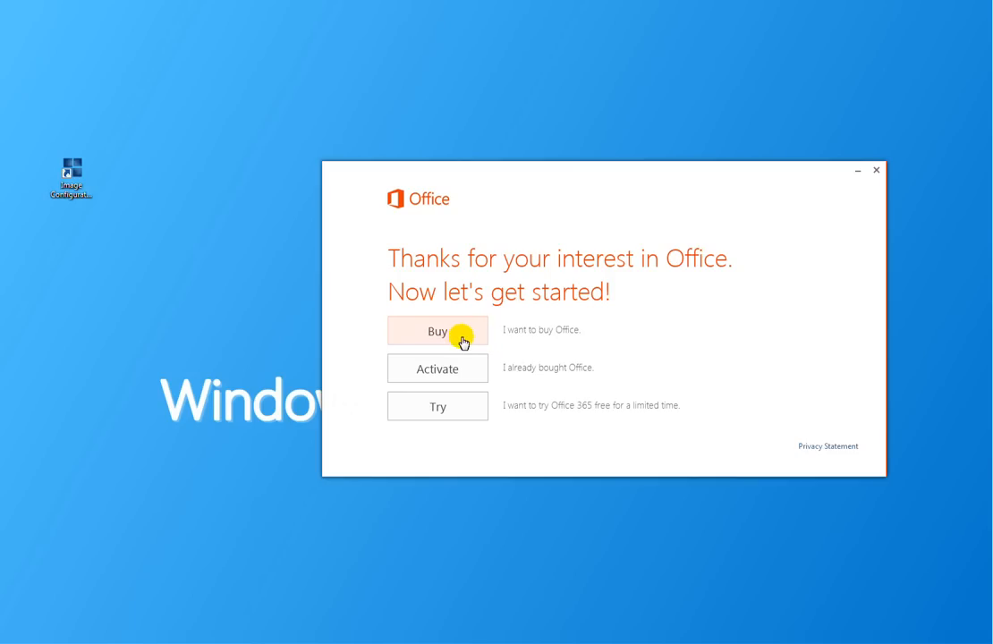
{"action": "mouse_move", "coordinate": [459, 373]}
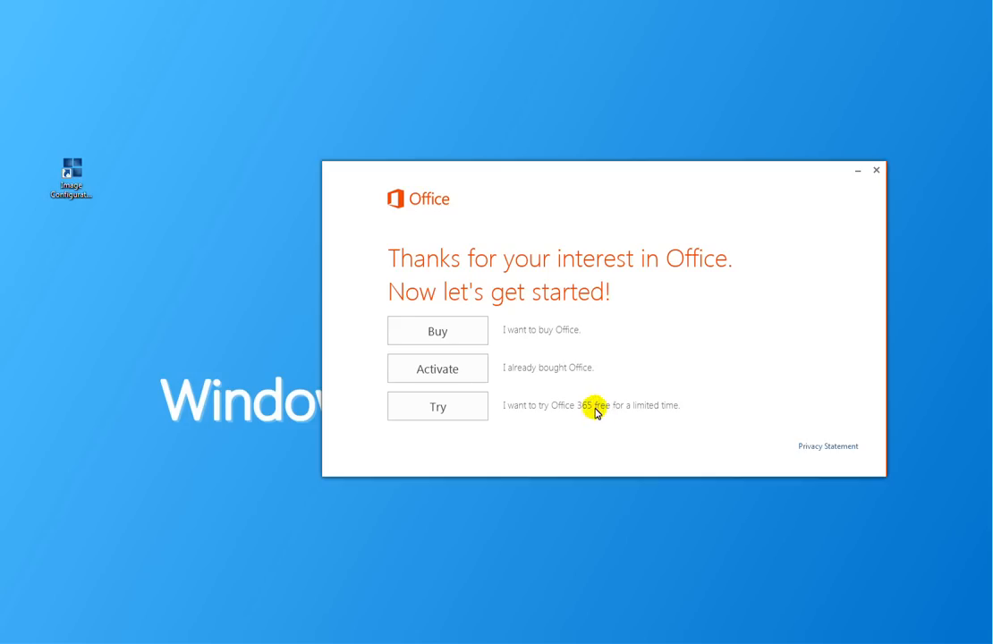
{"action": "mouse_move", "coordinate": [564, 425]}
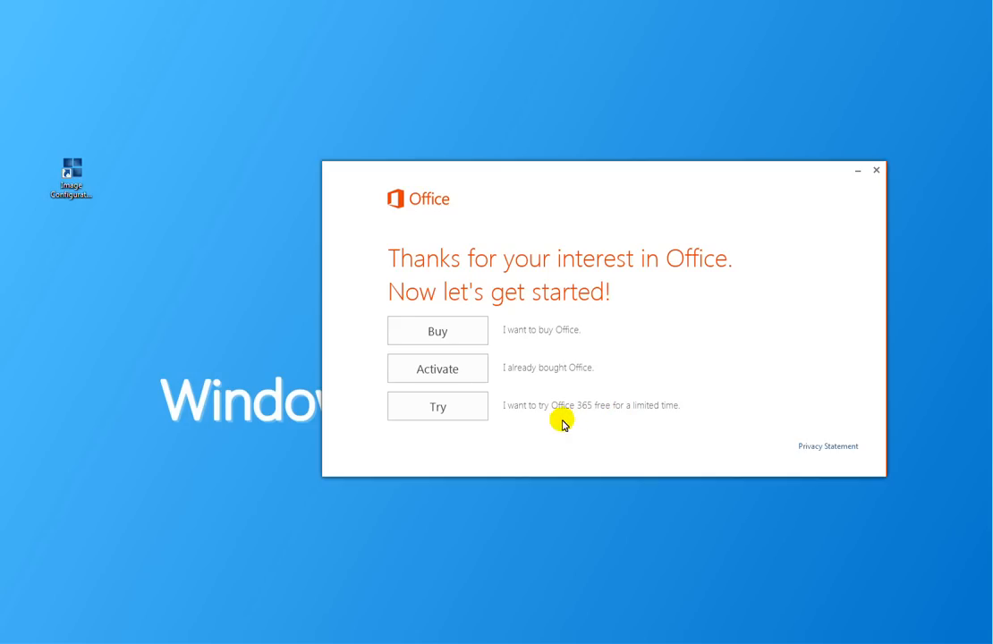
{"action": "mouse_move", "coordinate": [514, 423]}
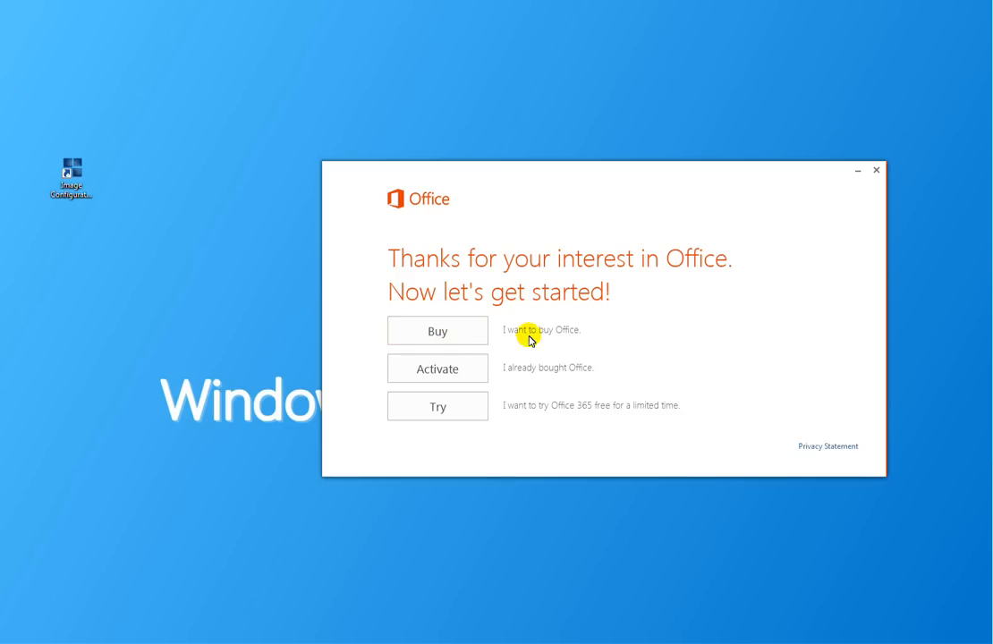
{"action": "mouse_move", "coordinate": [554, 379]}
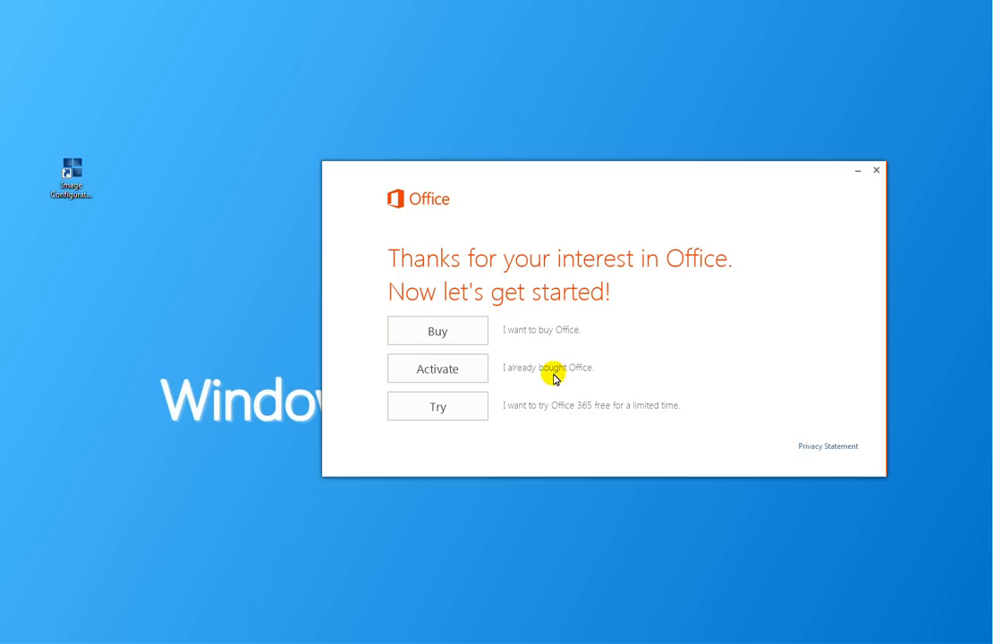
{"action": "mouse_move", "coordinate": [500, 381]}
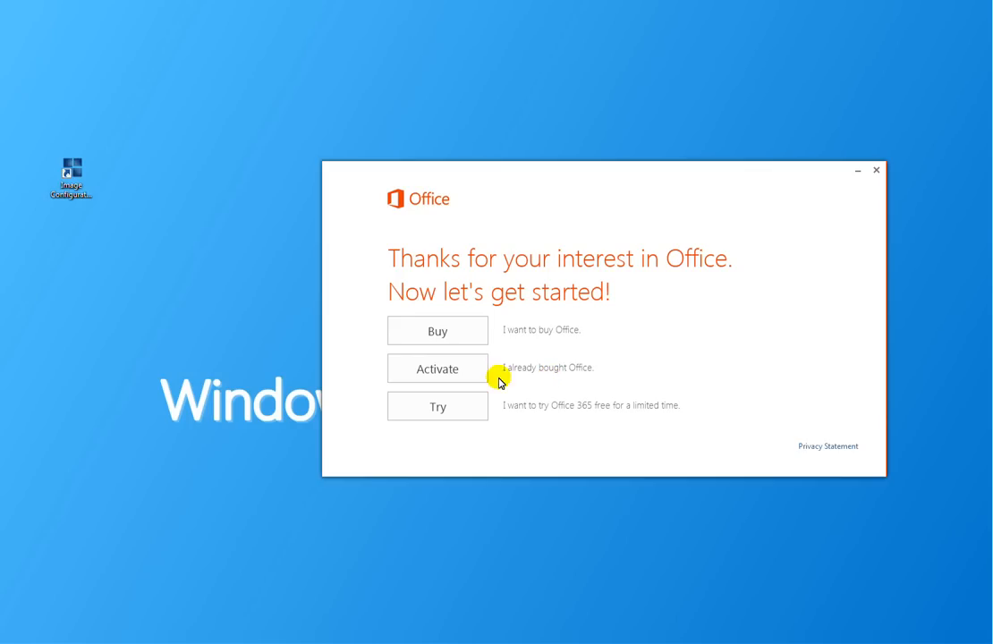
Choose Activate, then close the Enter your product key dialog without a key
{"action": "left_click", "coordinate": [437, 367]}
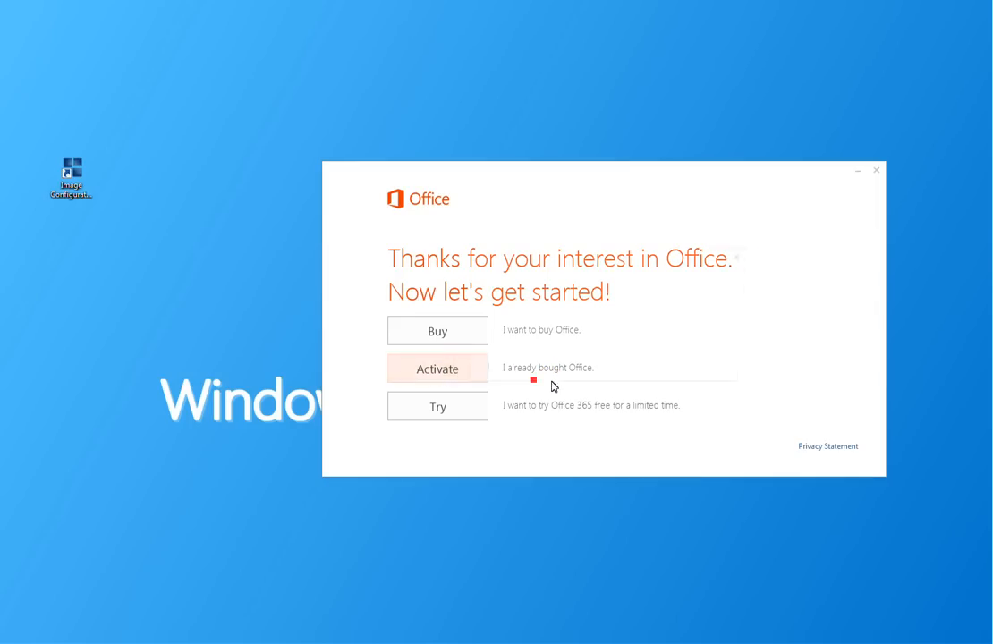
{"action": "left_click", "coordinate": [438, 369]}
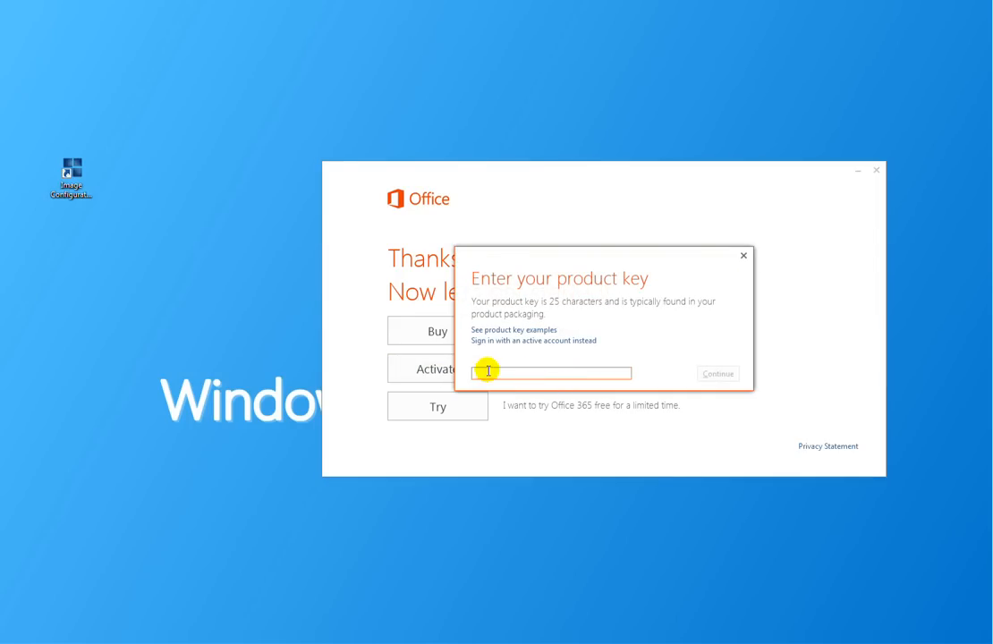
{"action": "mouse_move", "coordinate": [621, 373]}
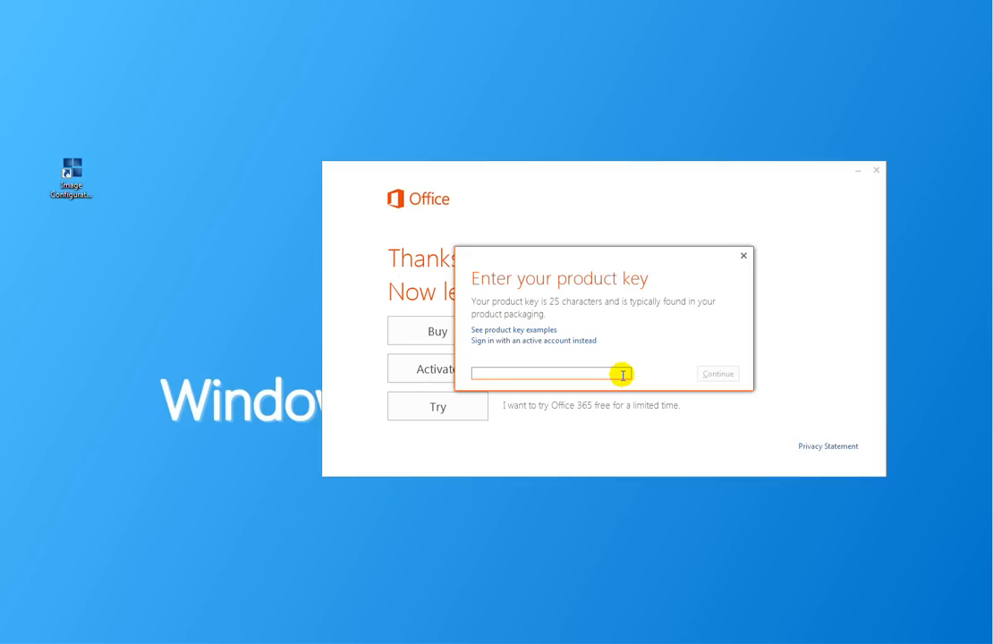
{"action": "mouse_move", "coordinate": [590, 363]}
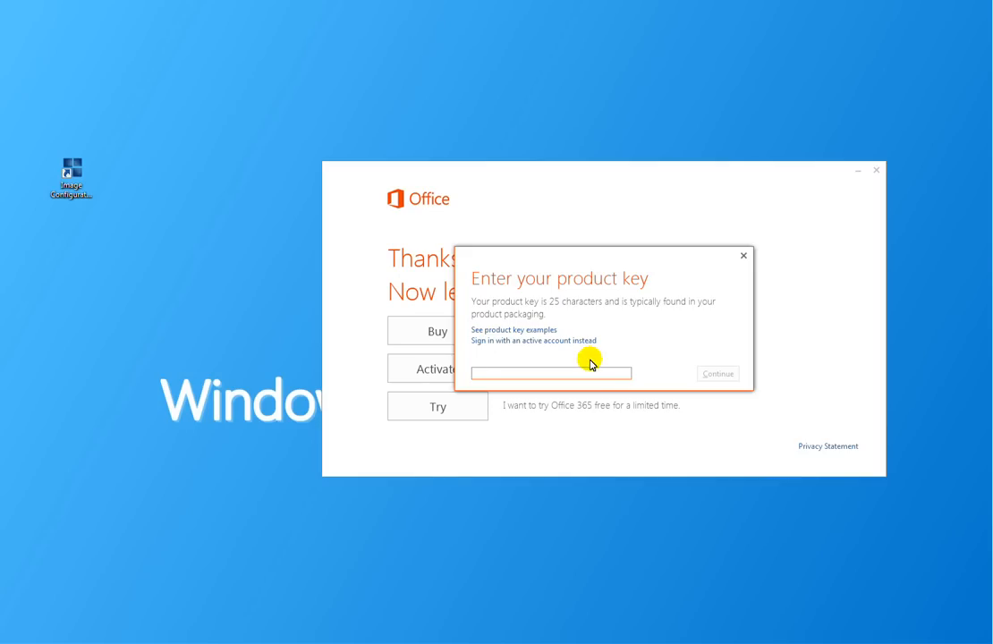
{"action": "left_click", "coordinate": [551, 373]}
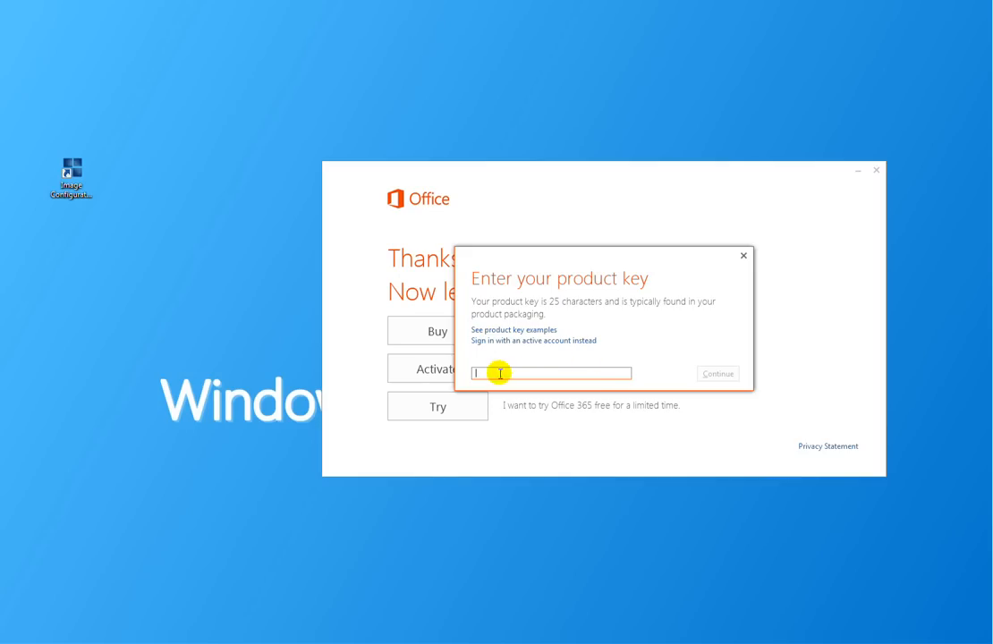
{"action": "mouse_move", "coordinate": [540, 399]}
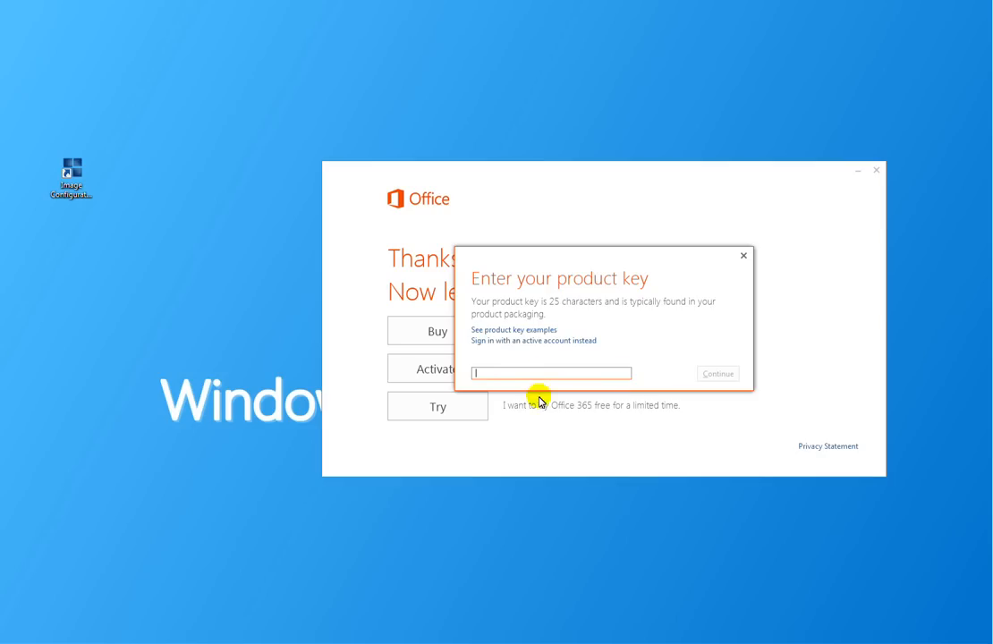
{"action": "mouse_move", "coordinate": [515, 372]}
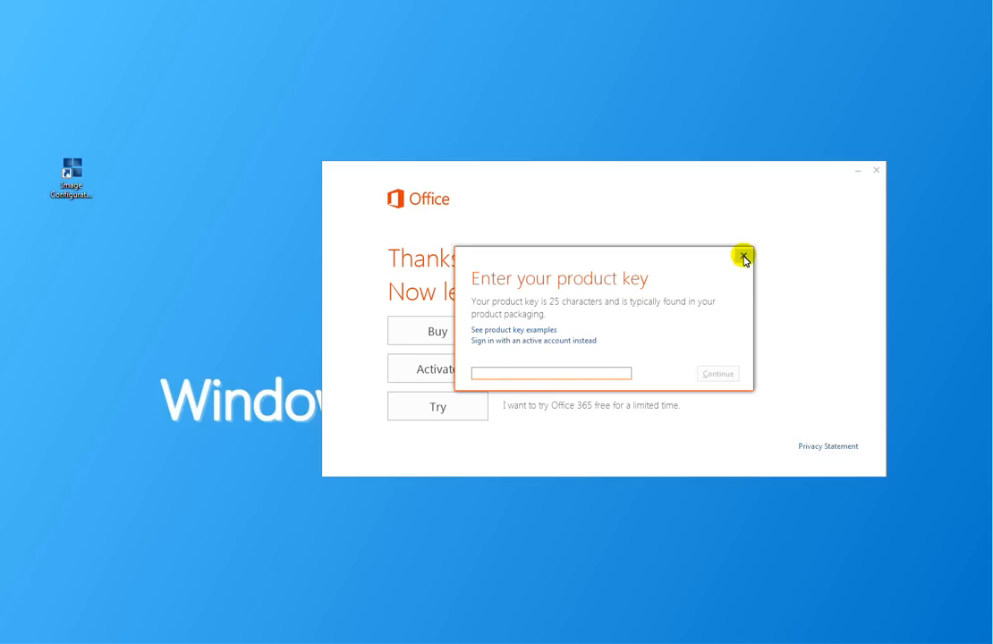
{"action": "left_click", "coordinate": [743, 258]}
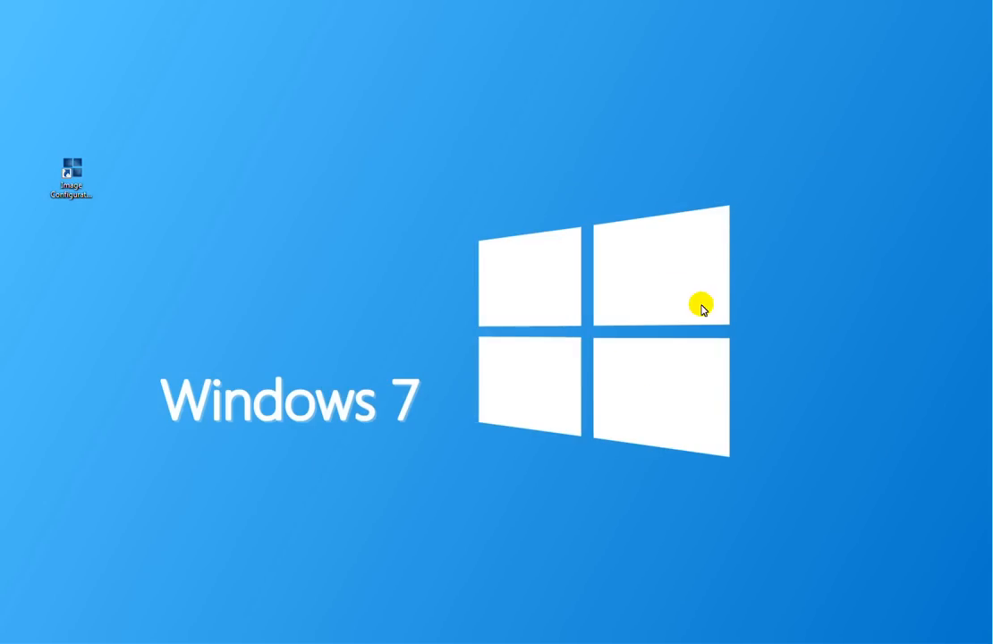
Relaunch Microsoft Office from Start and choose Try to open the Office 365 trial page
{"action": "left_click", "coordinate": [9, 635]}
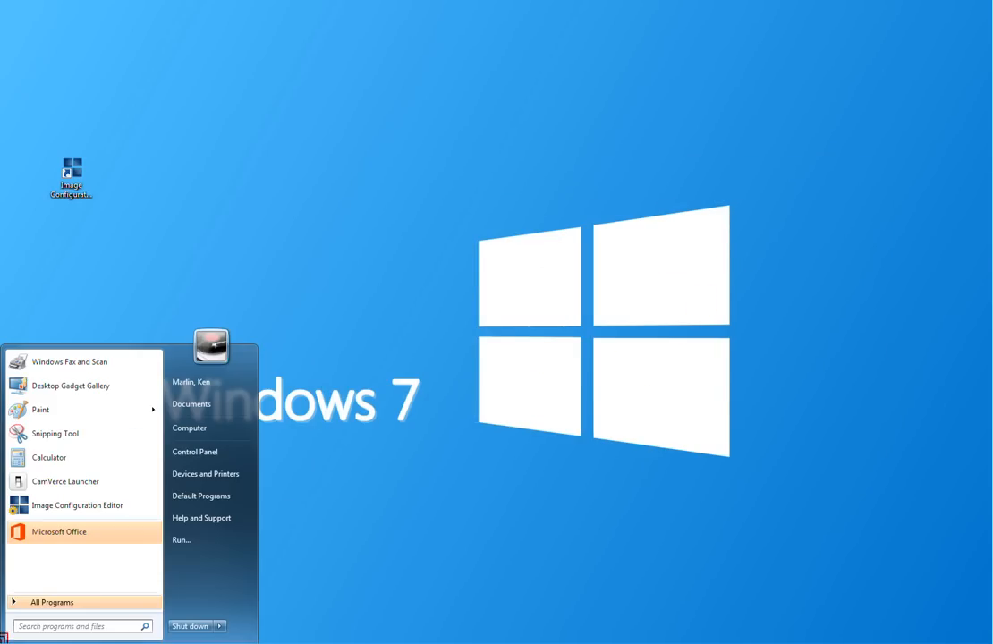
{"action": "left_click", "coordinate": [59, 532]}
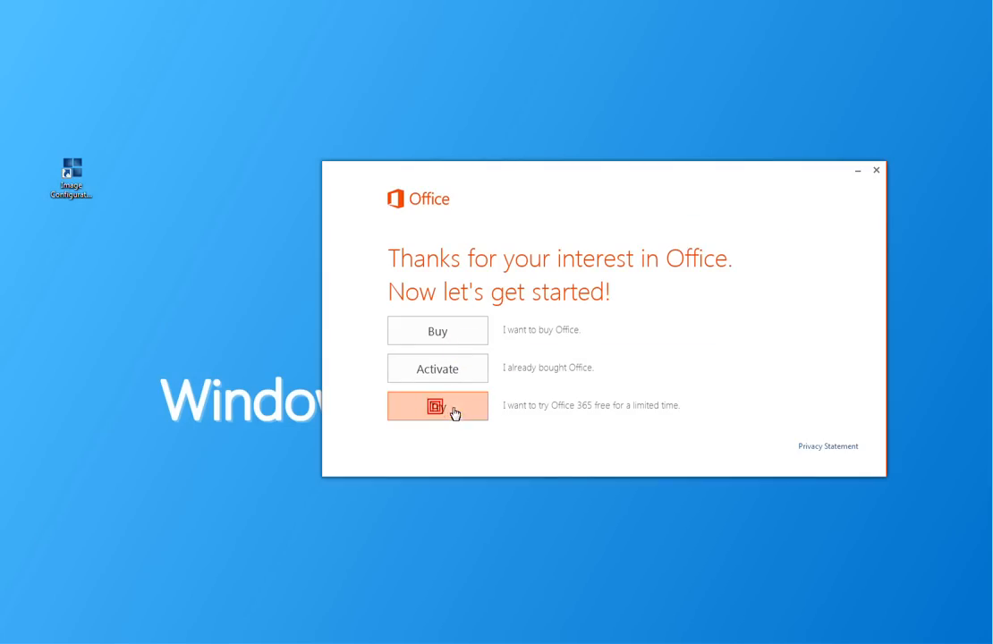
{"action": "left_click", "coordinate": [438, 405]}
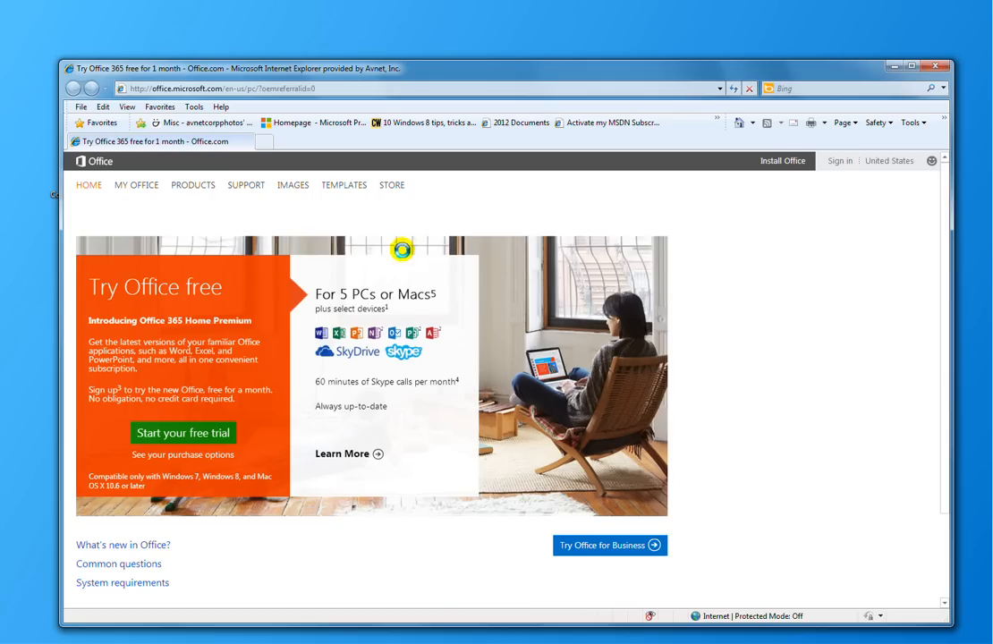
{"action": "mouse_move", "coordinate": [227, 421]}
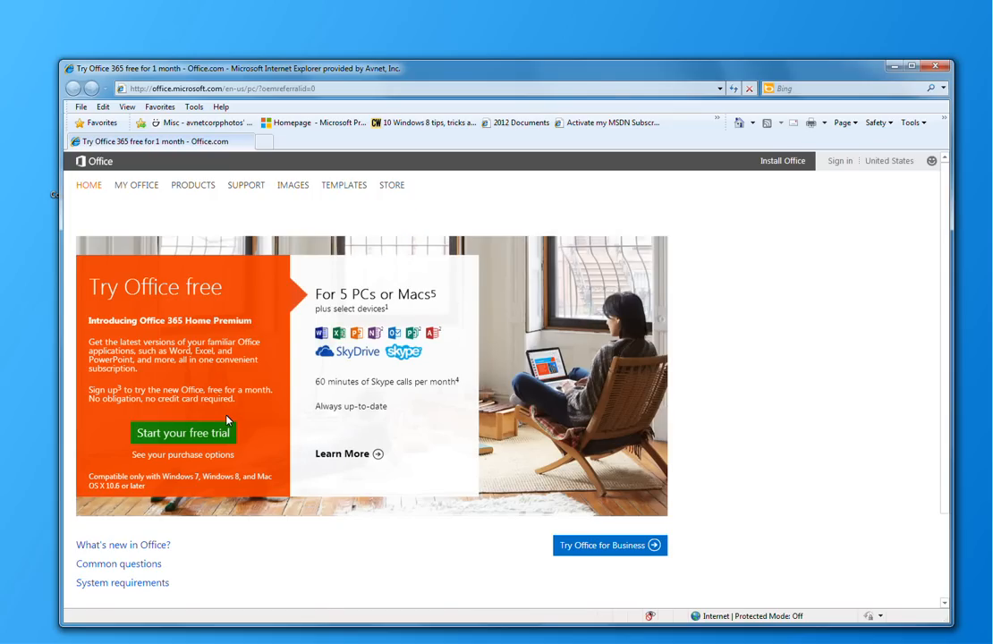
{"action": "mouse_move", "coordinate": [242, 458]}
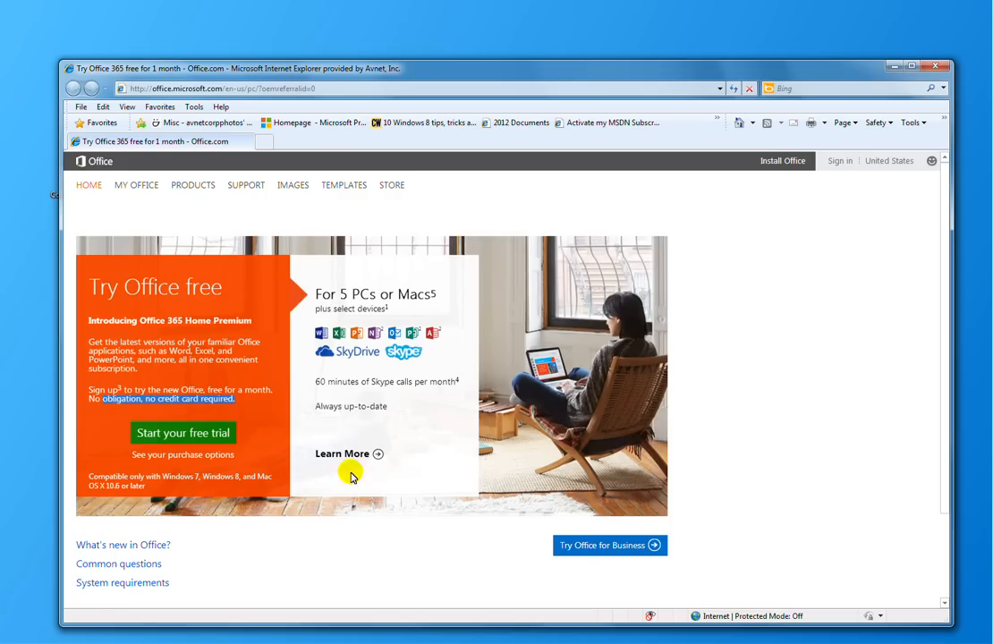
{"action": "mouse_move", "coordinate": [827, 476]}
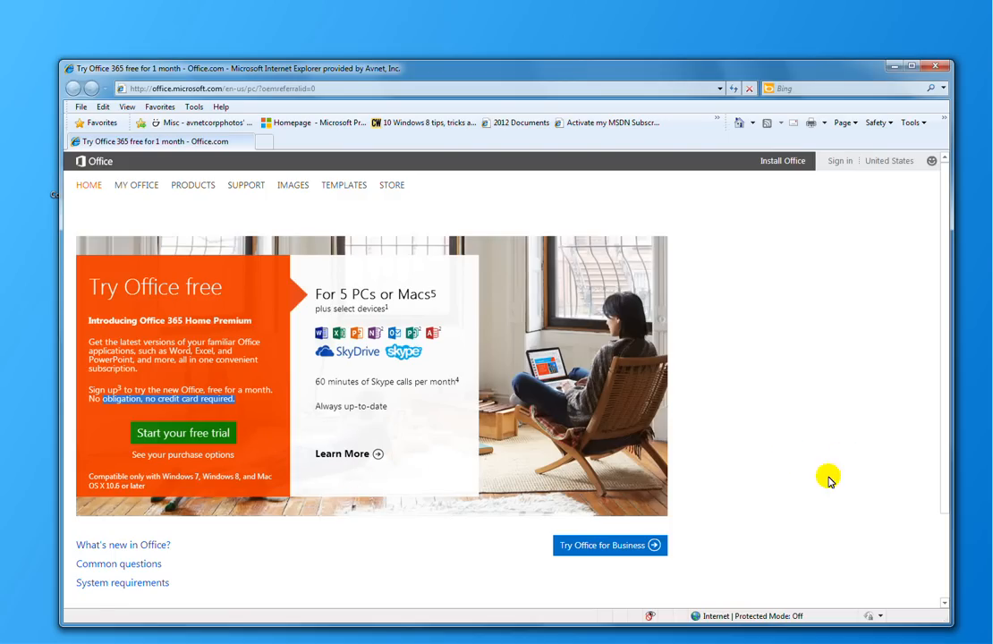
{"action": "mouse_move", "coordinate": [824, 499]}
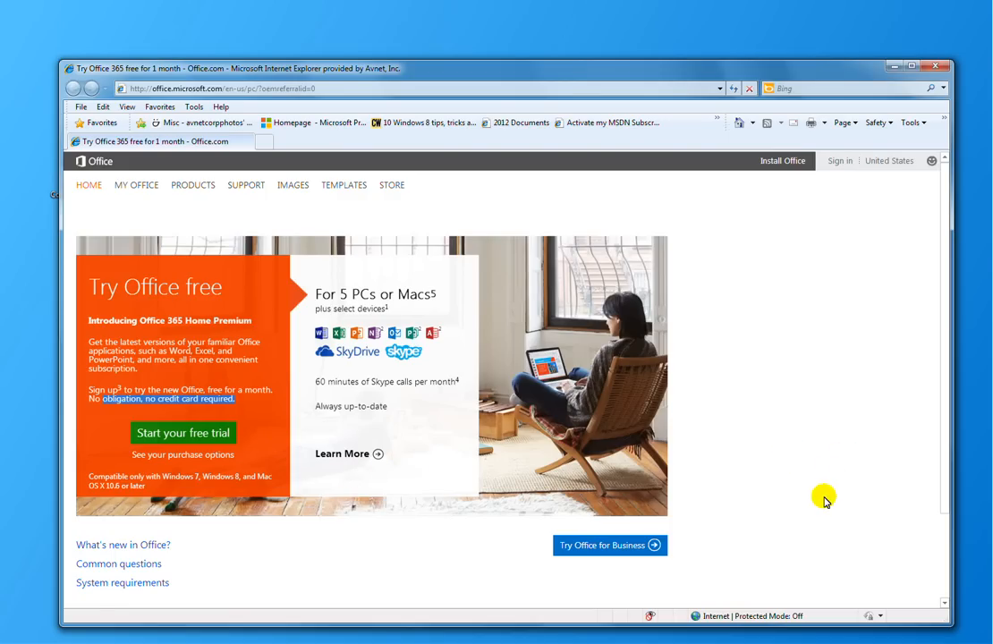
{"action": "mouse_move", "coordinate": [806, 498]}
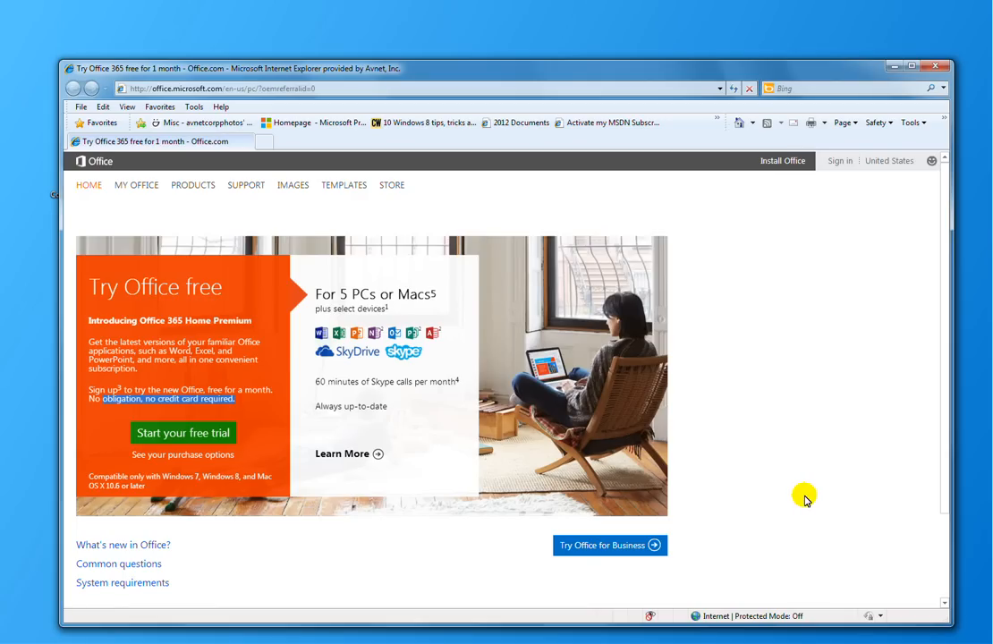
{"action": "mouse_move", "coordinate": [763, 517]}
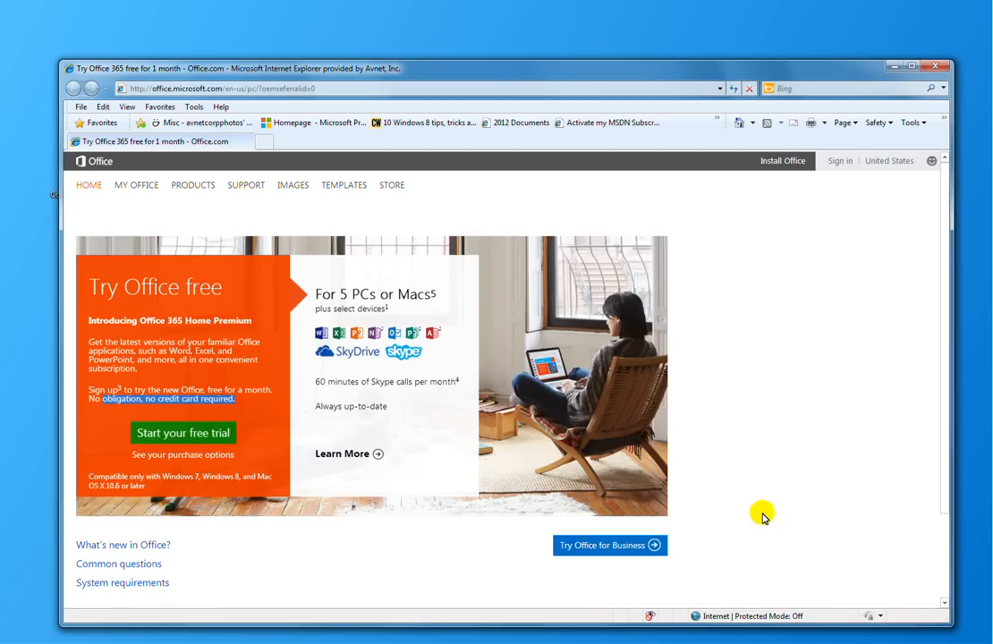